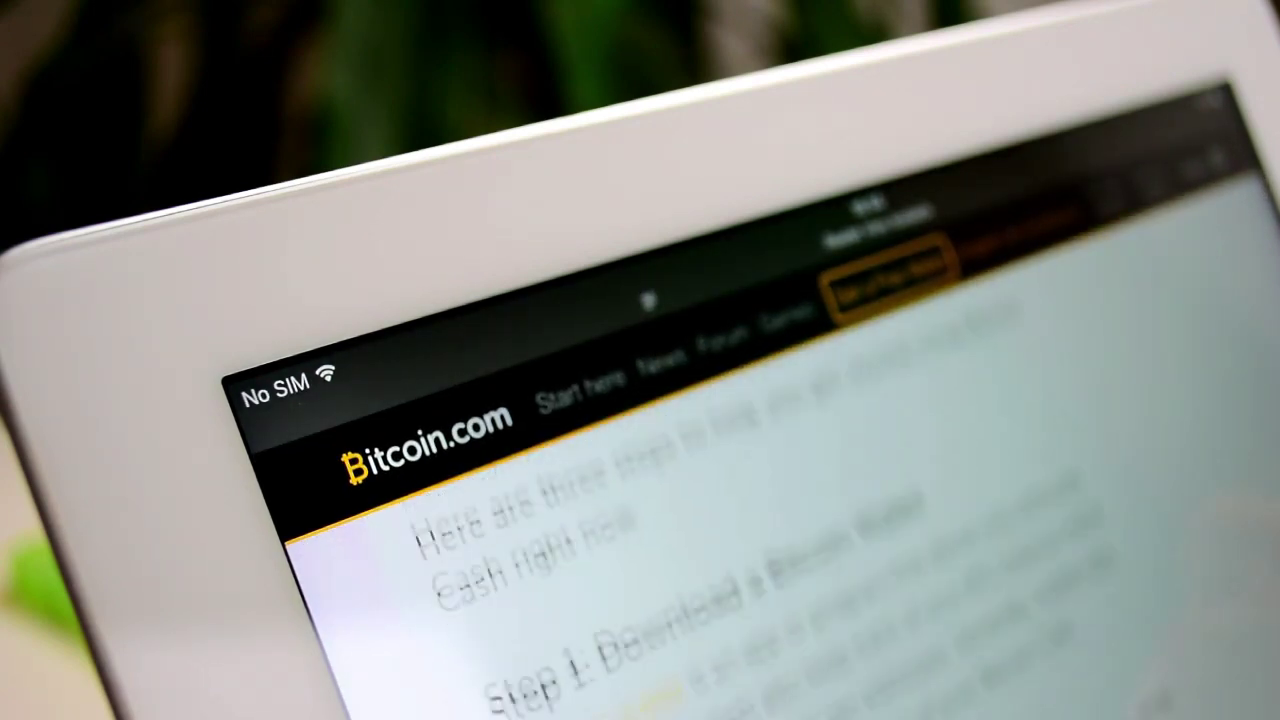
scroll("down", 3)
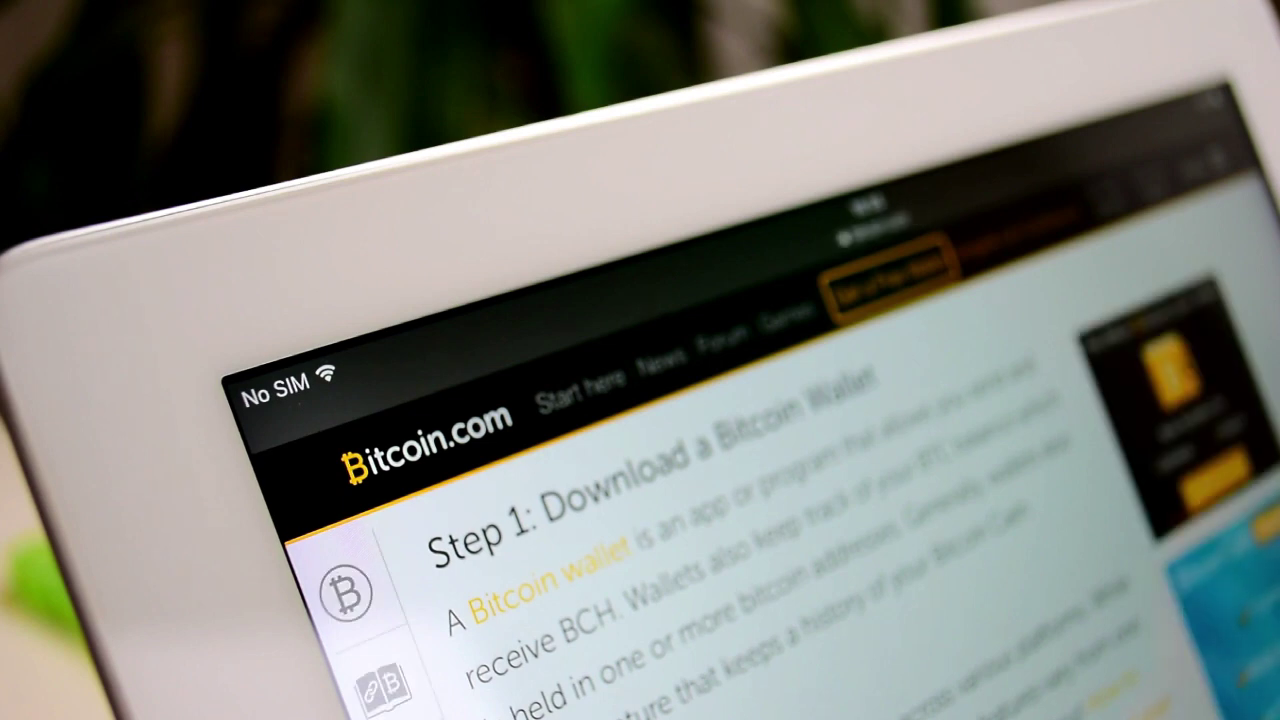
scroll("down", 3)
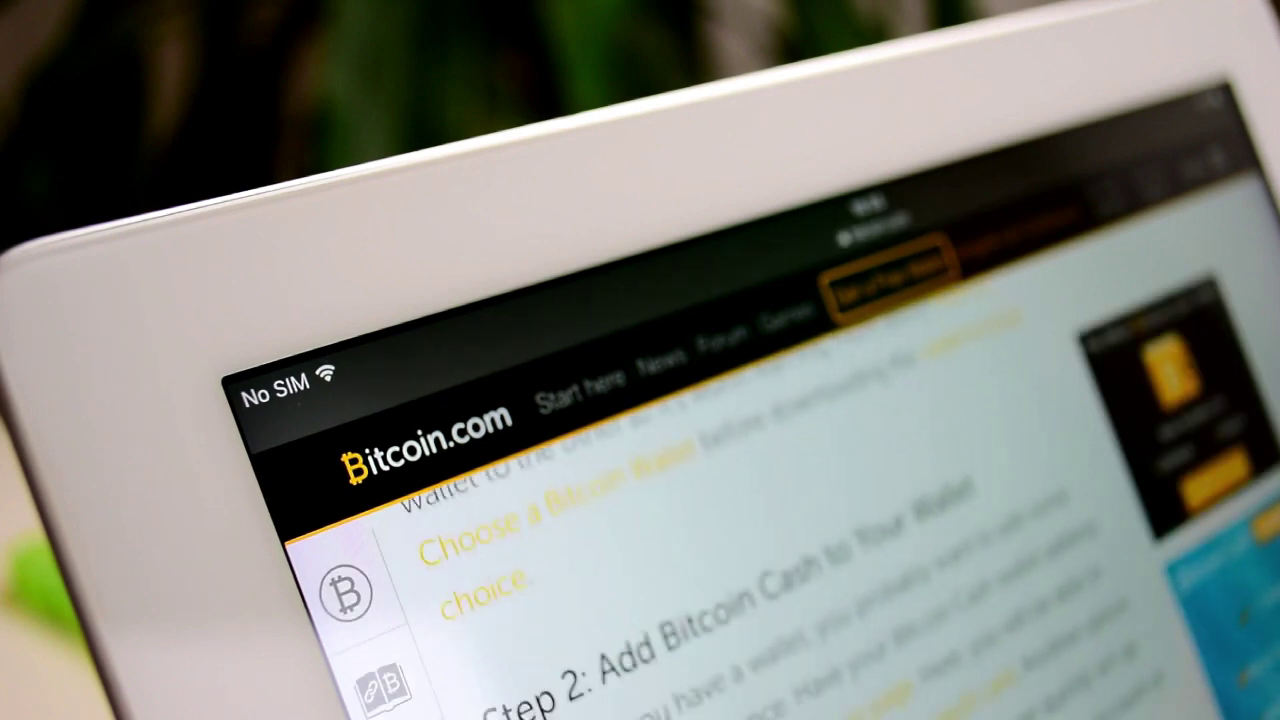